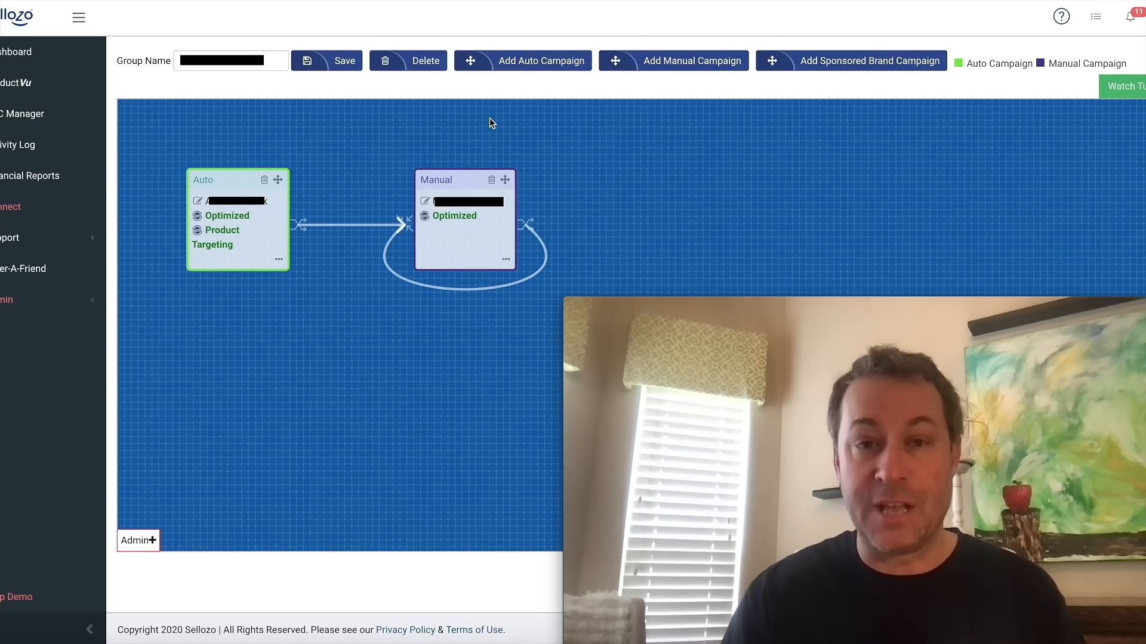
{"action": "mouse_move", "coordinate": [614, 140]}
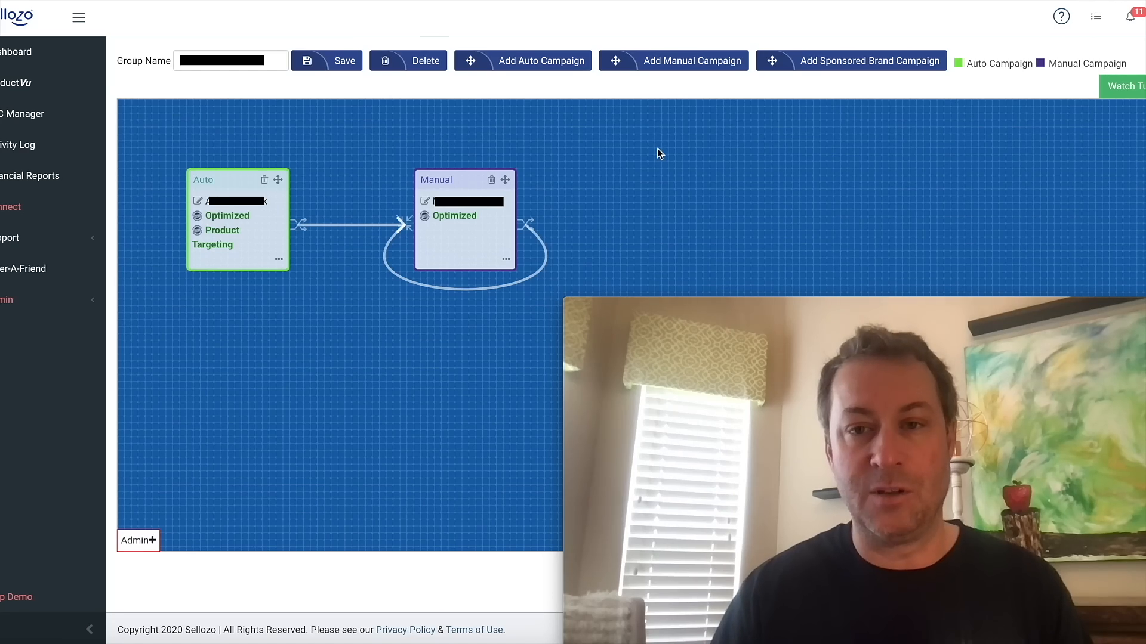
{"action": "mouse_move", "coordinate": [824, 126]}
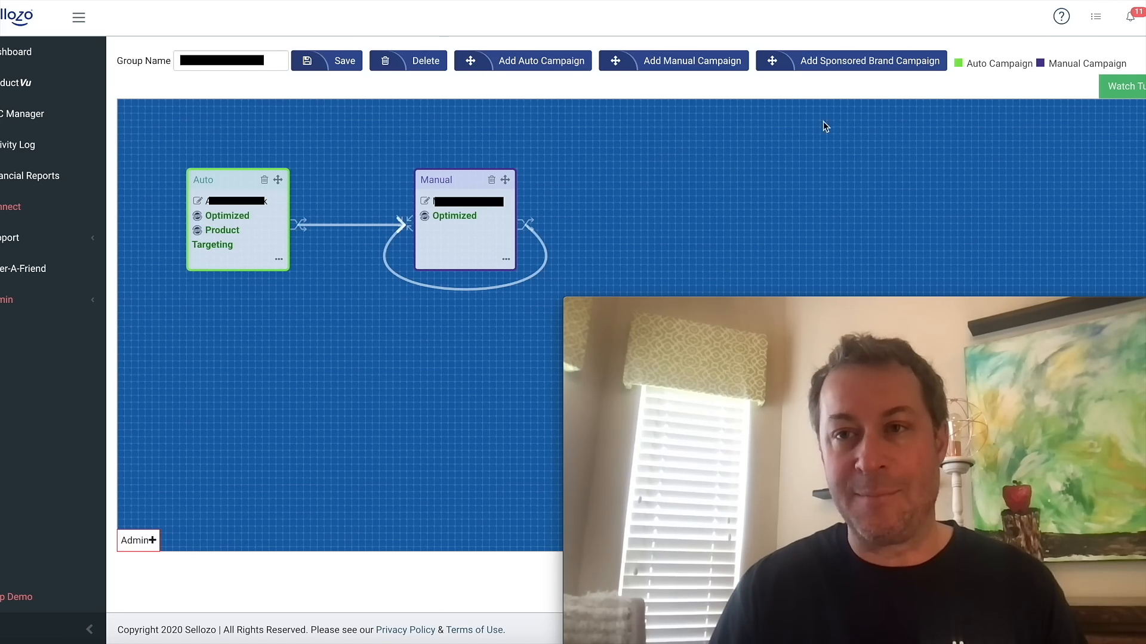